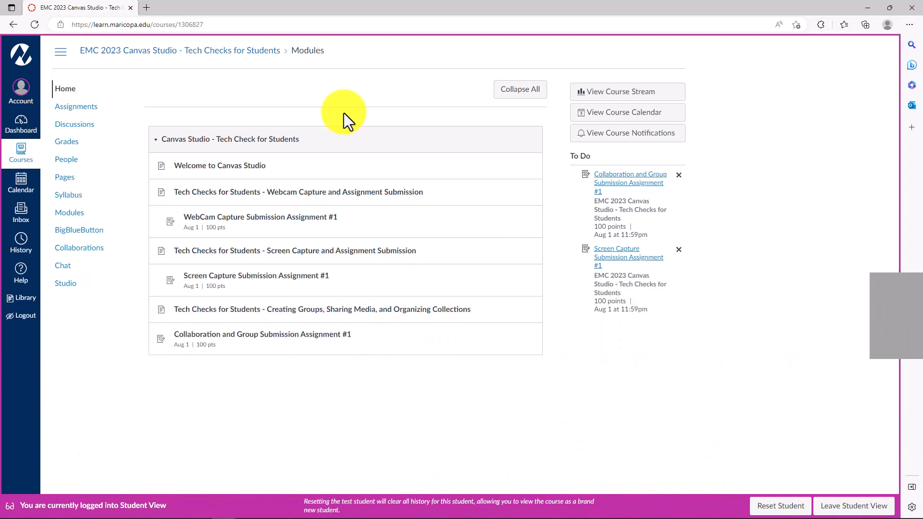
pyautogui.moveTo(215, 124)
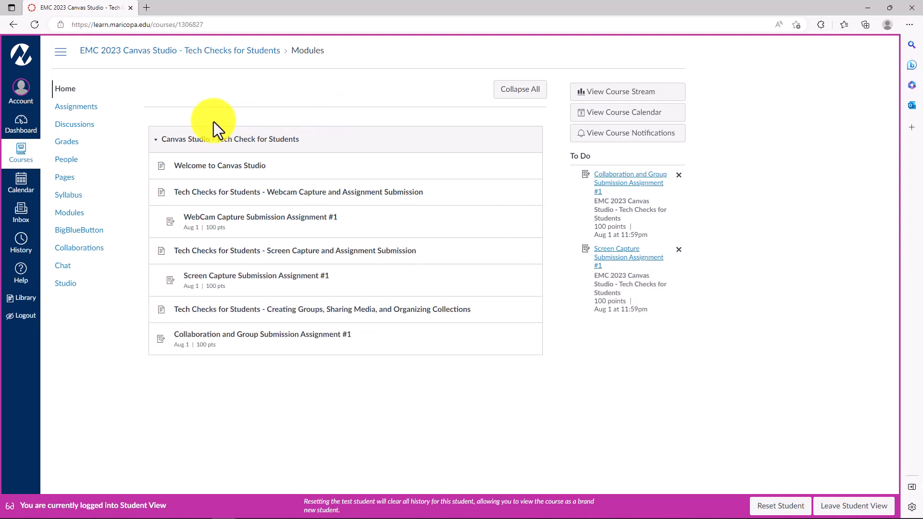
# Open the course's Studio Settings page, whose Groups section shows no groups yet
pyautogui.click(65, 283)
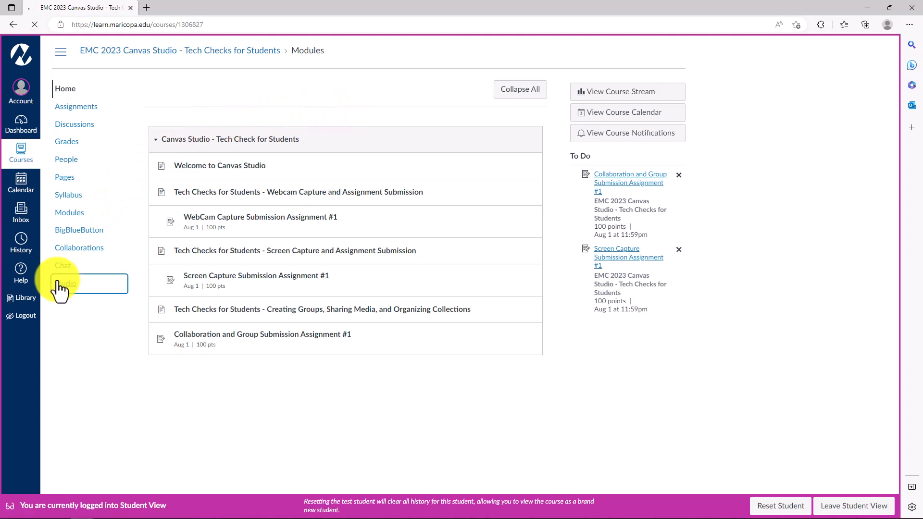
pyautogui.click(66, 283)
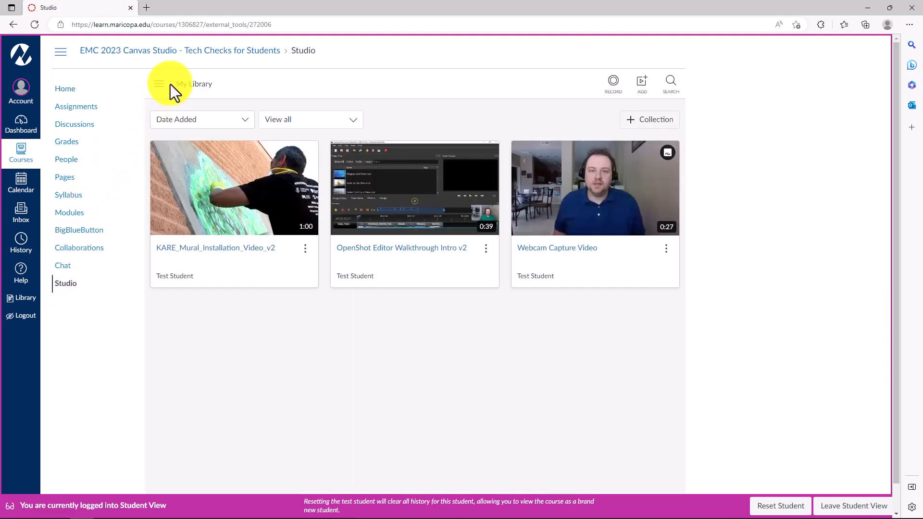
pyautogui.click(159, 85)
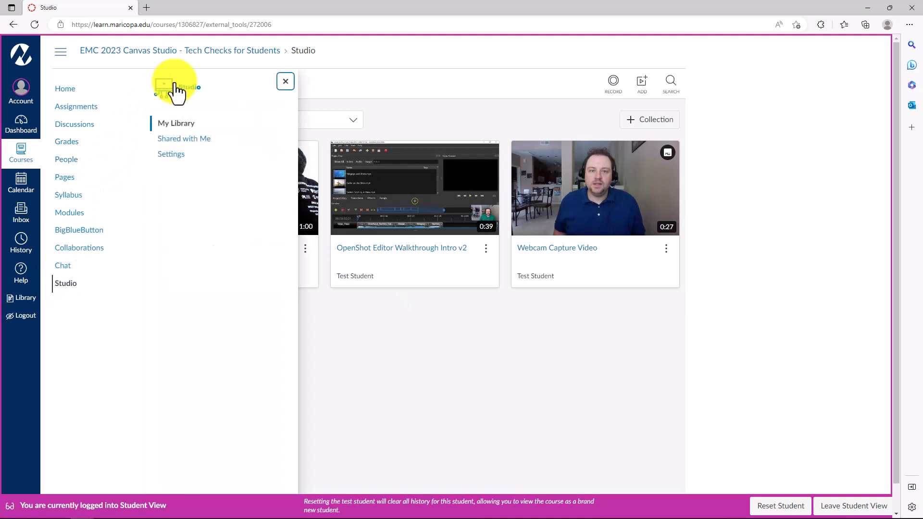
pyautogui.moveTo(176, 162)
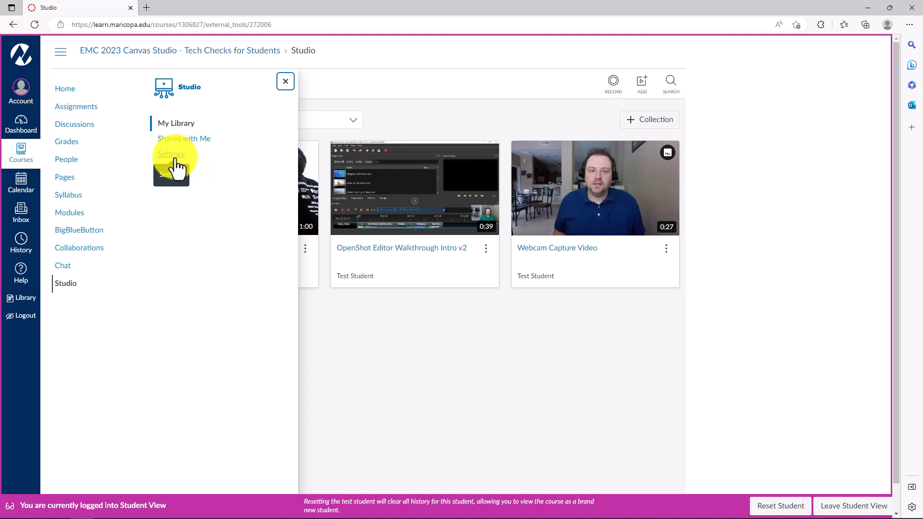
pyautogui.click(171, 154)
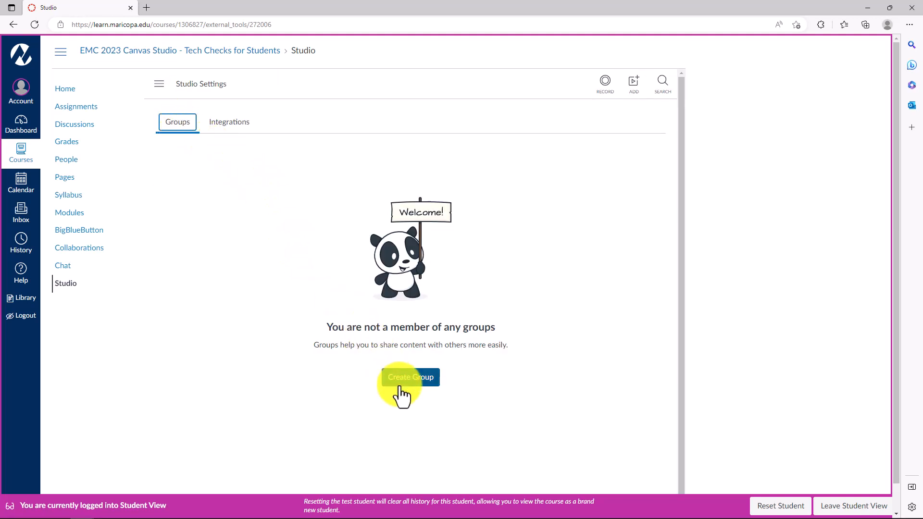
# Start a new Studio group and enter its name, Sample Class Group
pyautogui.click(409, 376)
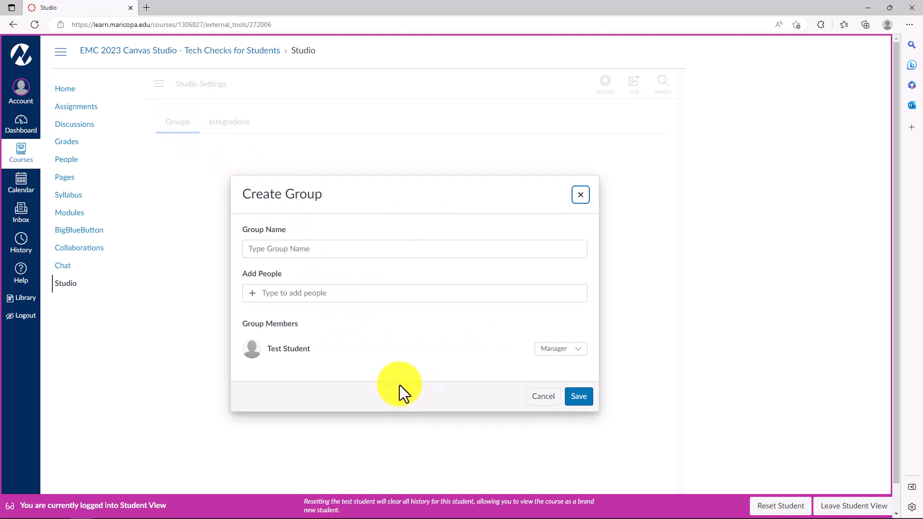
pyautogui.click(413, 249)
pyautogui.write('Ce')
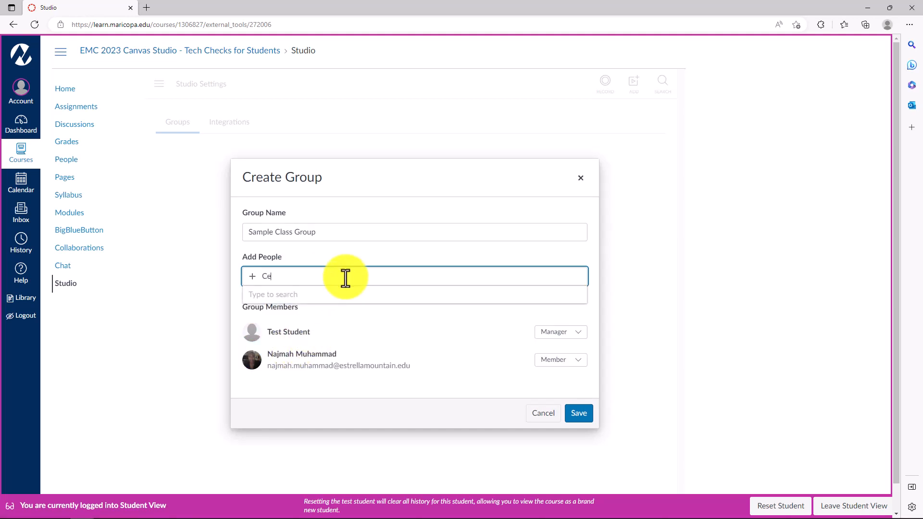
pyautogui.write('cil')
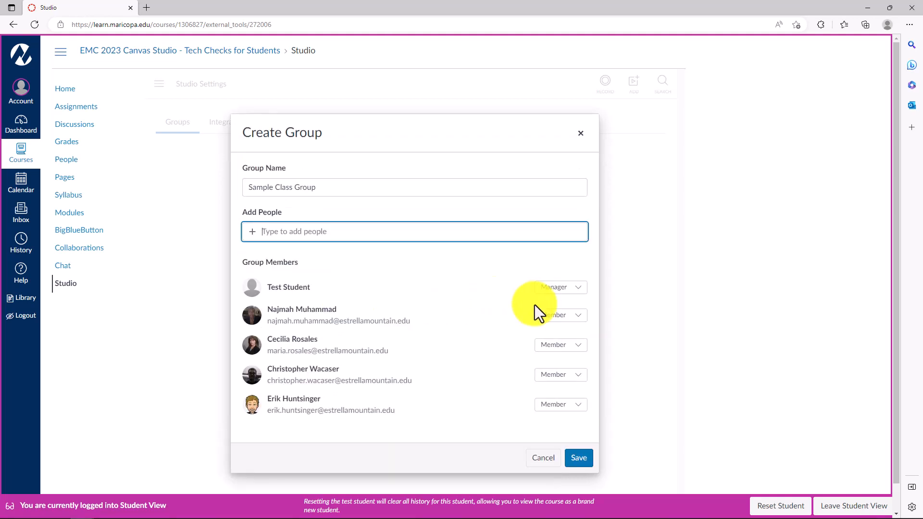
pyautogui.moveTo(591, 323)
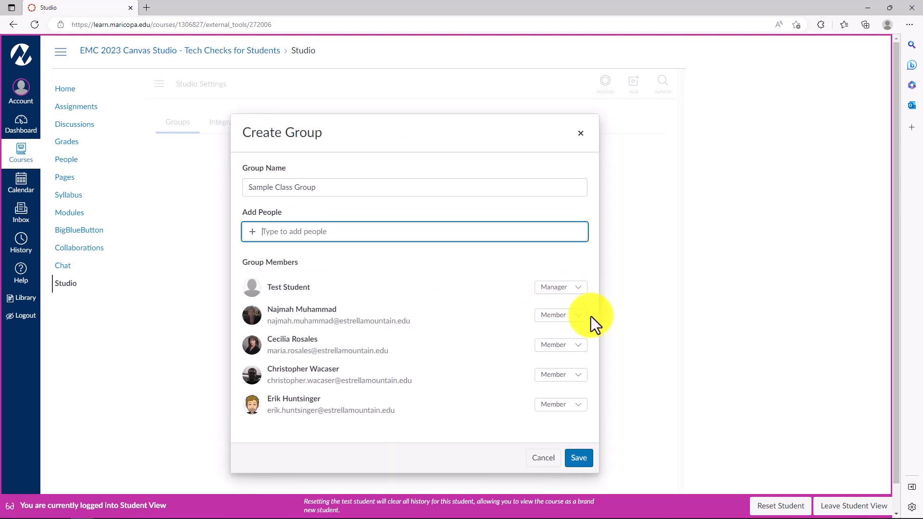
pyautogui.click(559, 315)
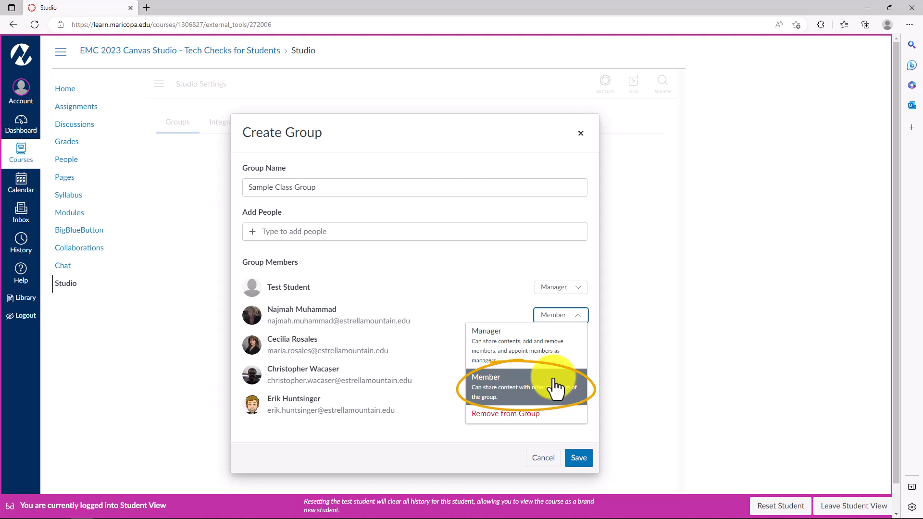
pyautogui.moveTo(545, 362)
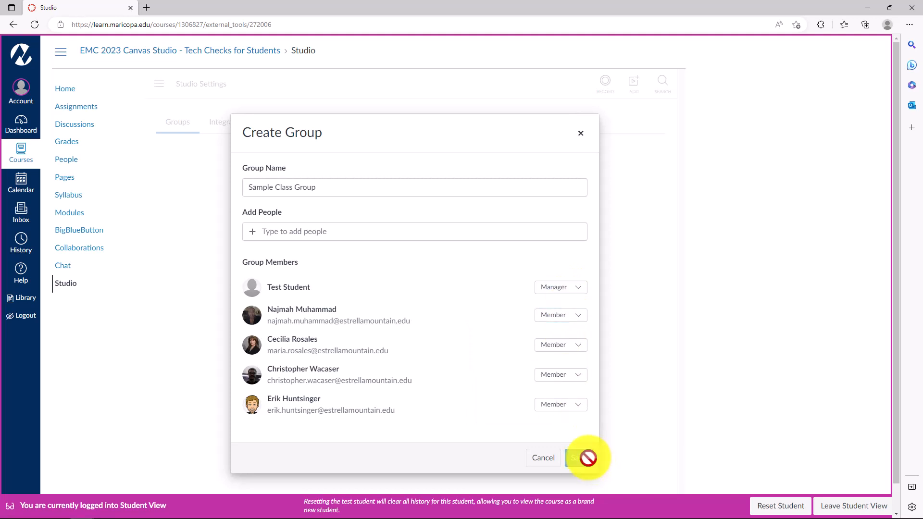
# Save Sample Class Group with its members and dismiss the group details
pyautogui.click(586, 458)
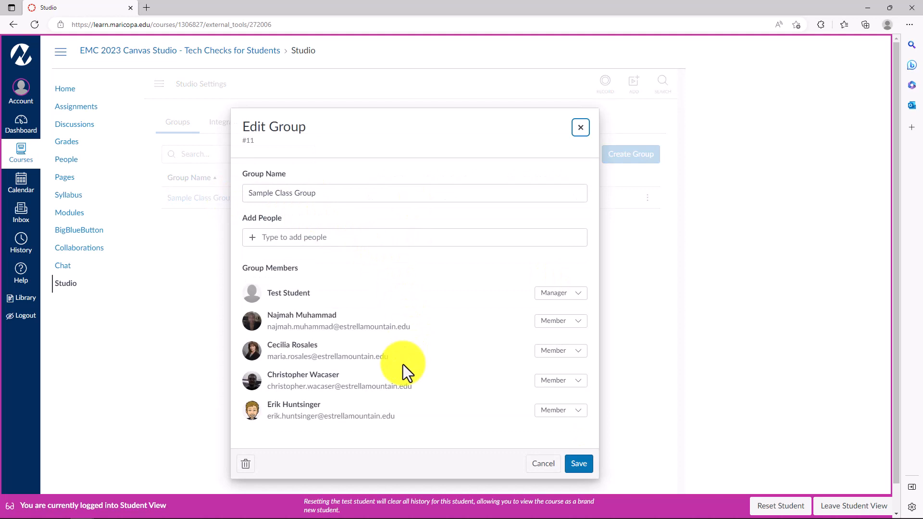
pyautogui.click(579, 127)
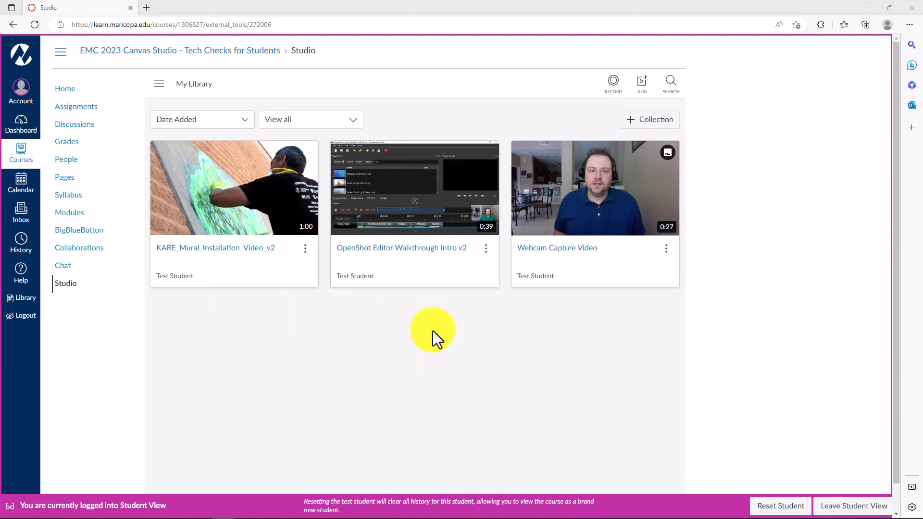
# Open Share Media for Webcam Capture Video and search 'Sample' for Sample Class Group
pyautogui.click(666, 248)
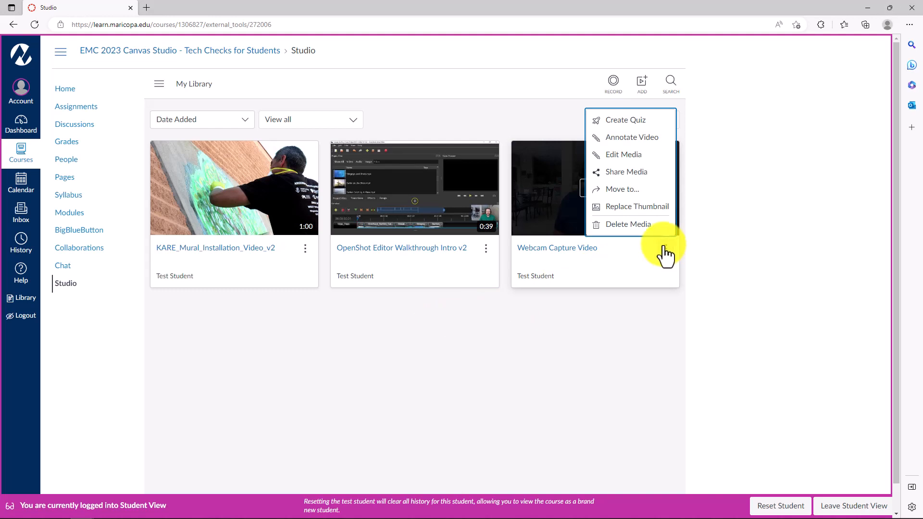
pyautogui.click(626, 171)
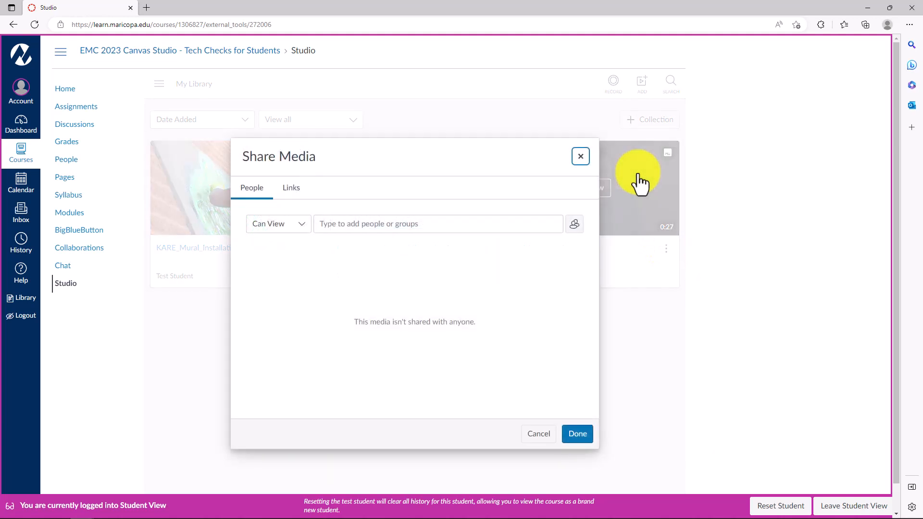
pyautogui.moveTo(639, 179)
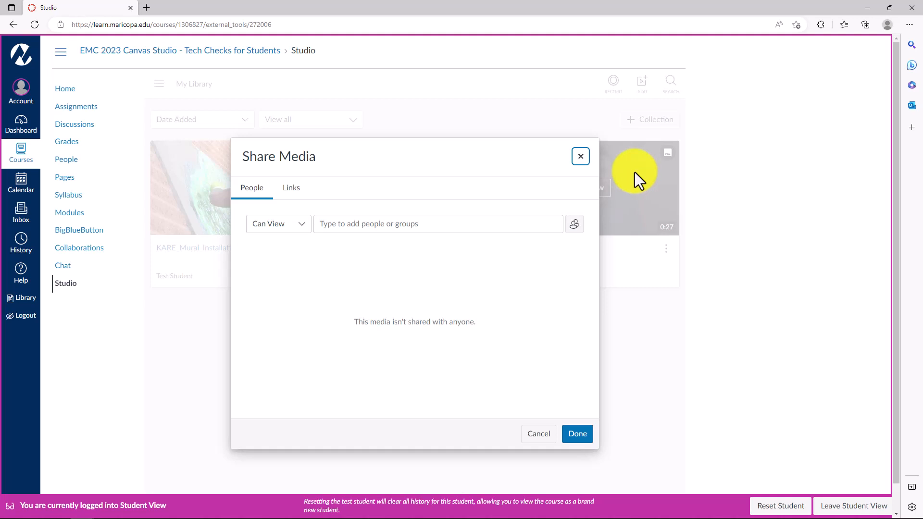
pyautogui.moveTo(633, 179)
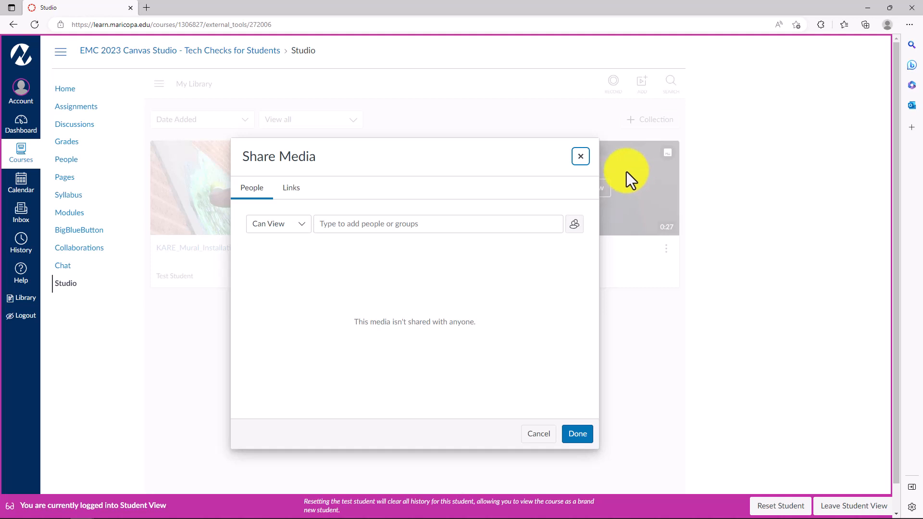
pyautogui.click(437, 223)
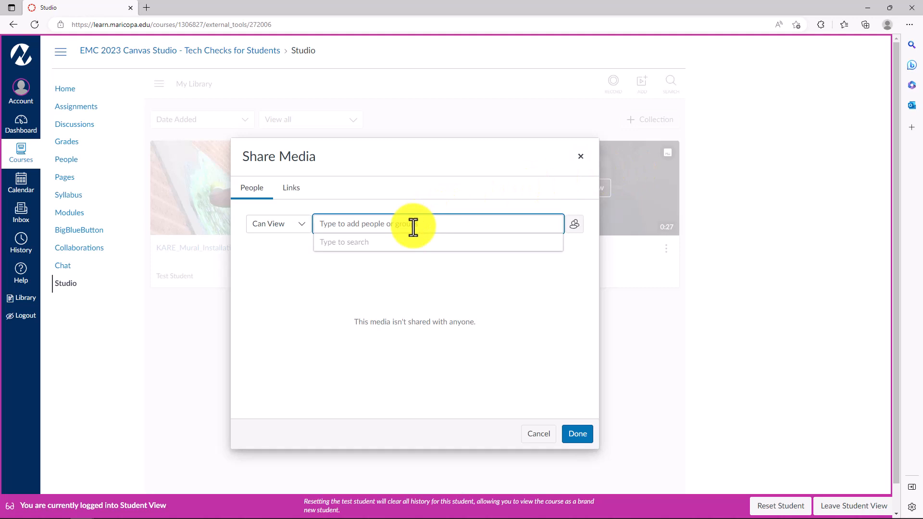
pyautogui.write('Samp')
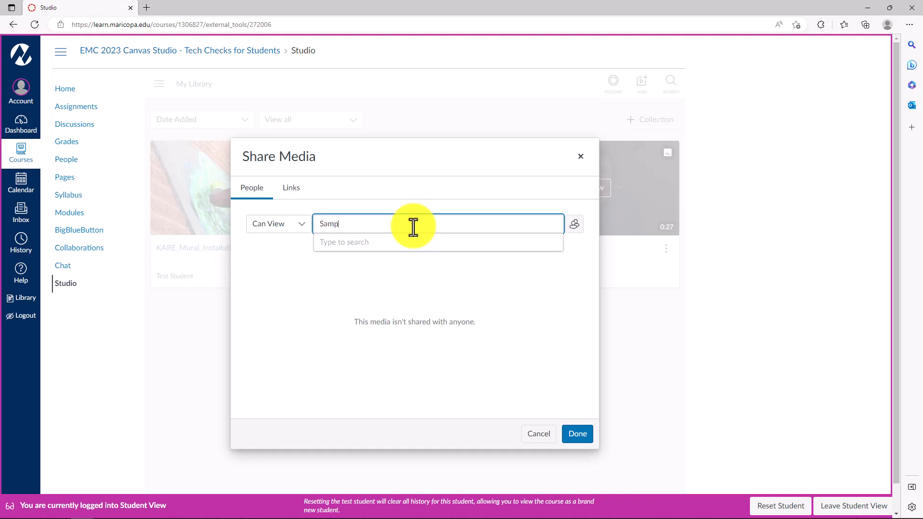
pyautogui.write('le')
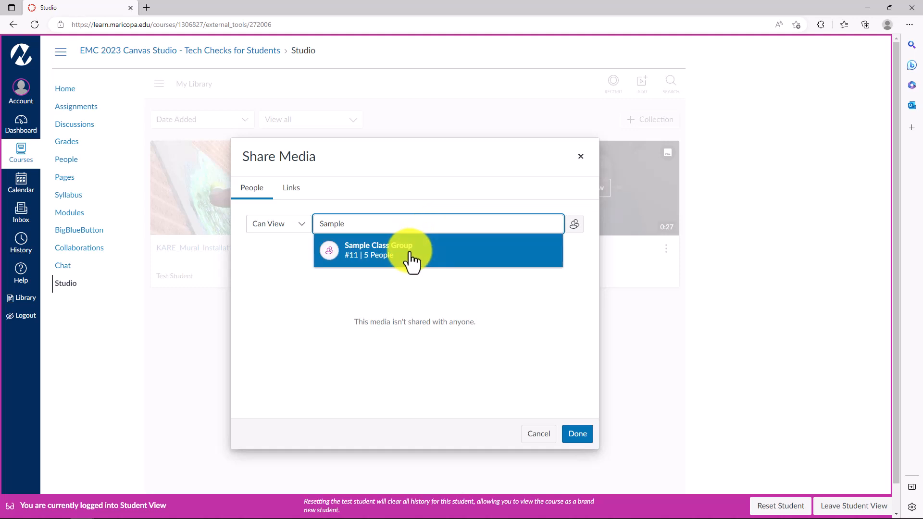
# Add Sample Class Group with Can View access and update the sharing settings
pyautogui.click(412, 250)
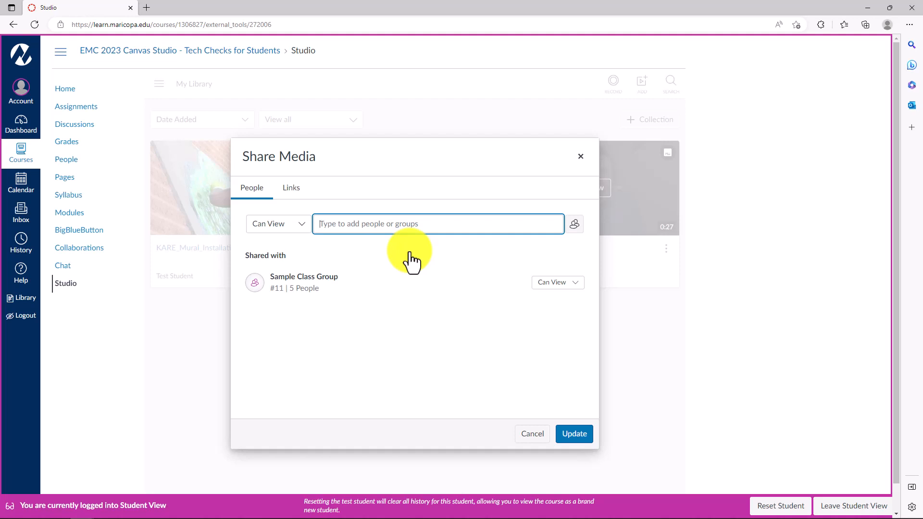
pyautogui.moveTo(557, 282)
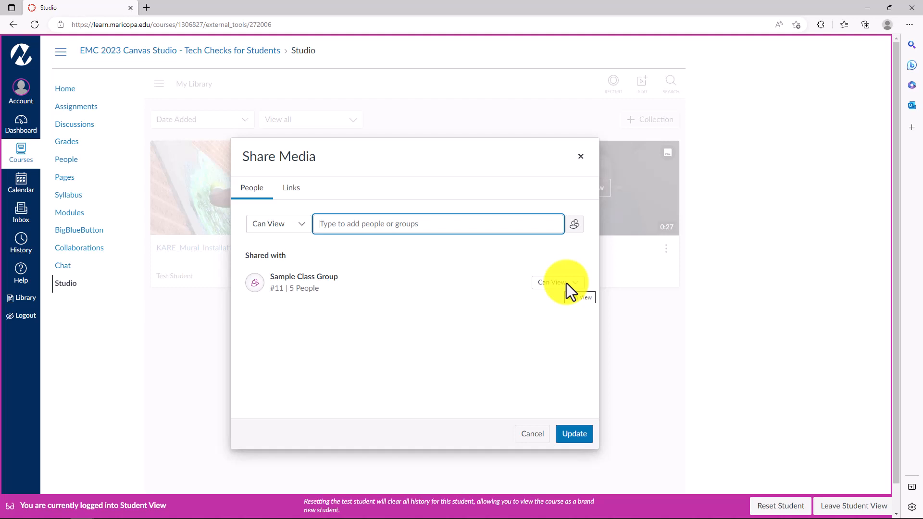
pyautogui.click(557, 282)
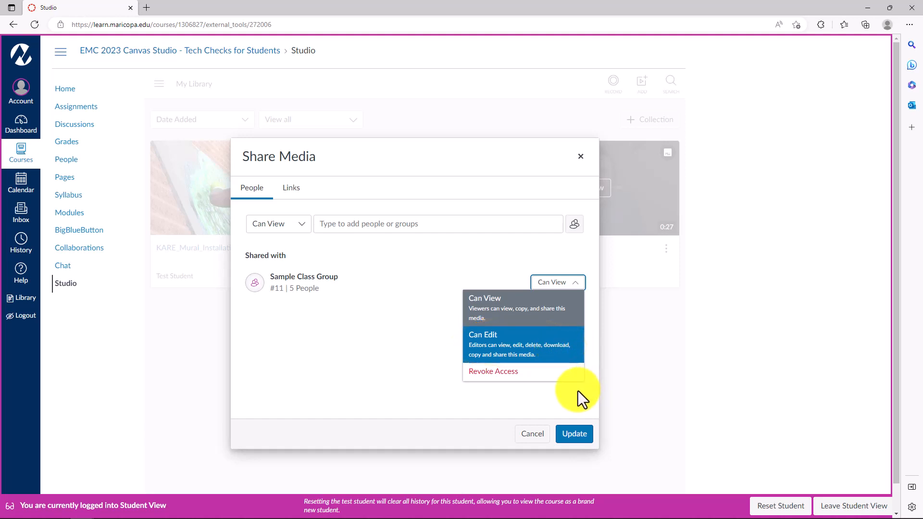
pyautogui.click(572, 433)
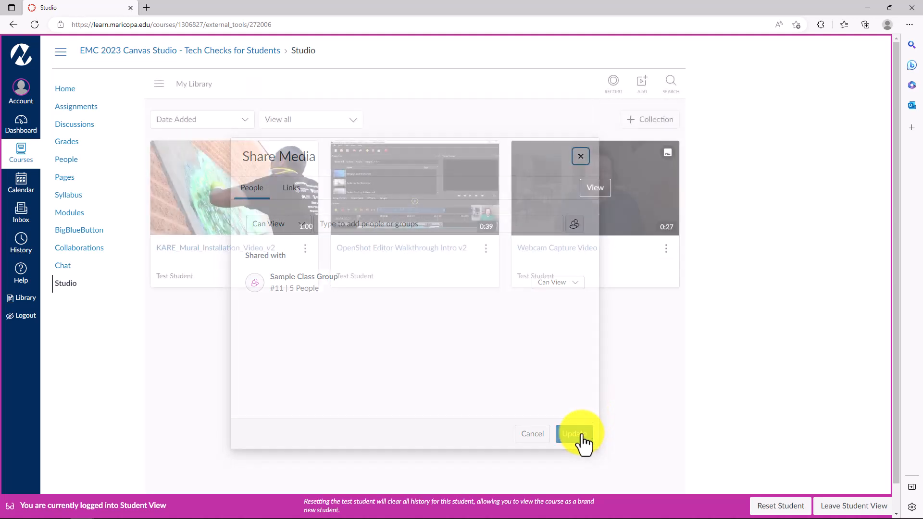
pyautogui.click(574, 434)
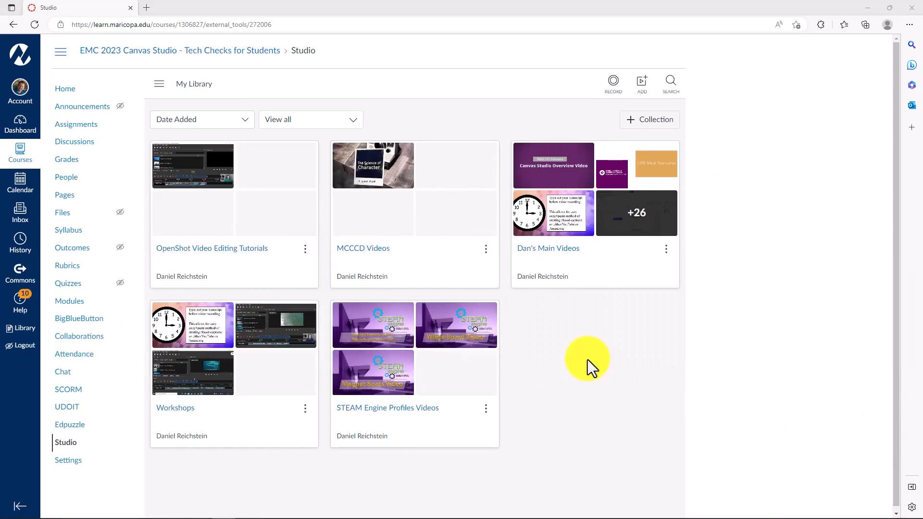
pyautogui.moveTo(212, 82)
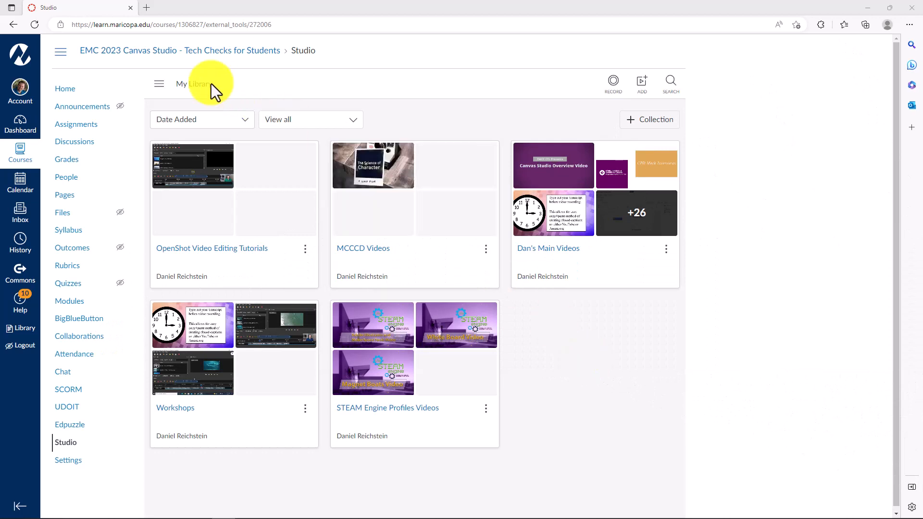
# Go to Shared with Me and show the Mod 3 - Task 3 & 4 video's options
pyautogui.click(159, 84)
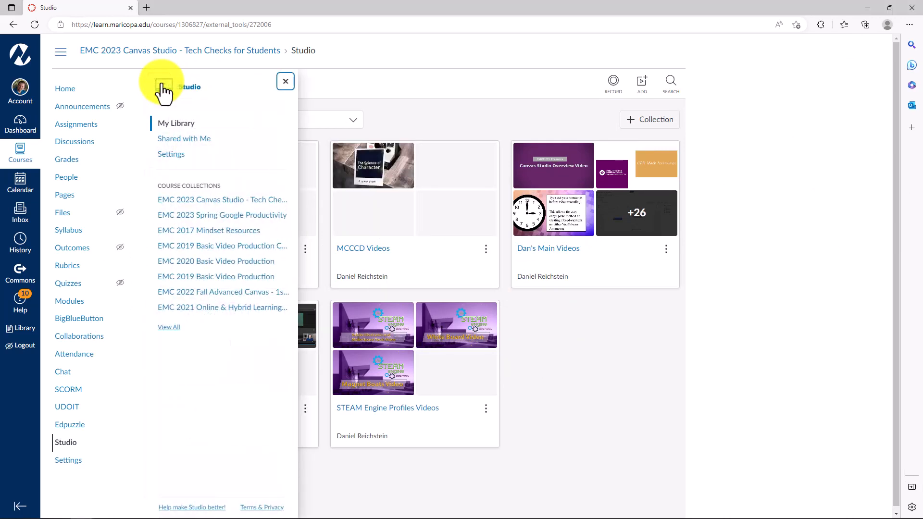
pyautogui.moveTo(184, 139)
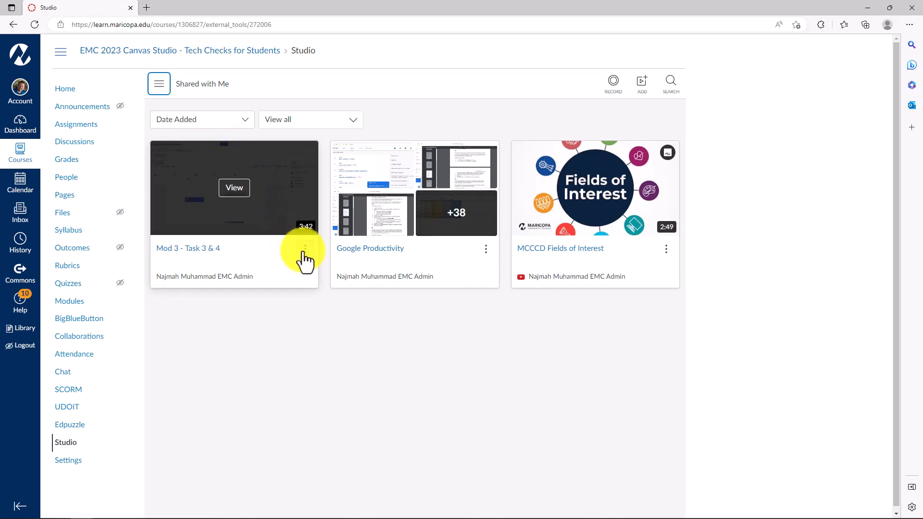
pyautogui.click(304, 248)
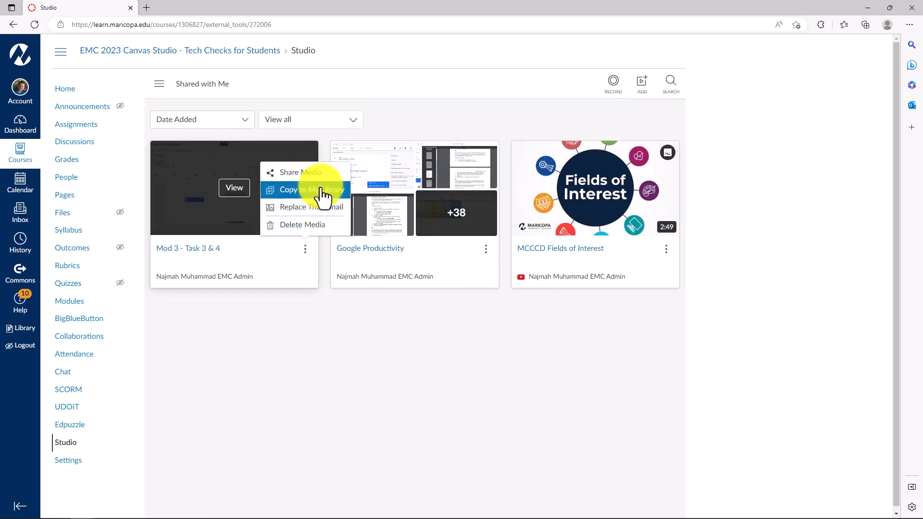
# Copy Mod 3 - Task 3 & 4, keeping My Library as the destination
pyautogui.click(296, 190)
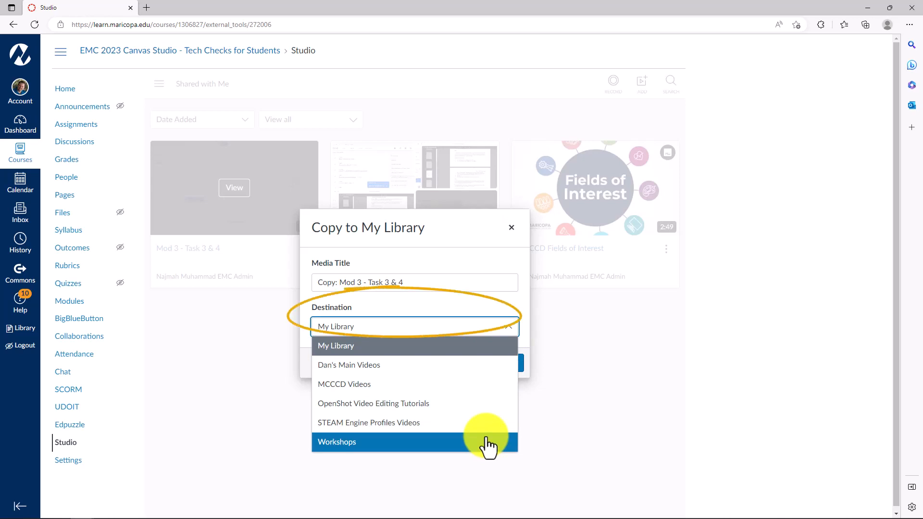
pyautogui.moveTo(453, 356)
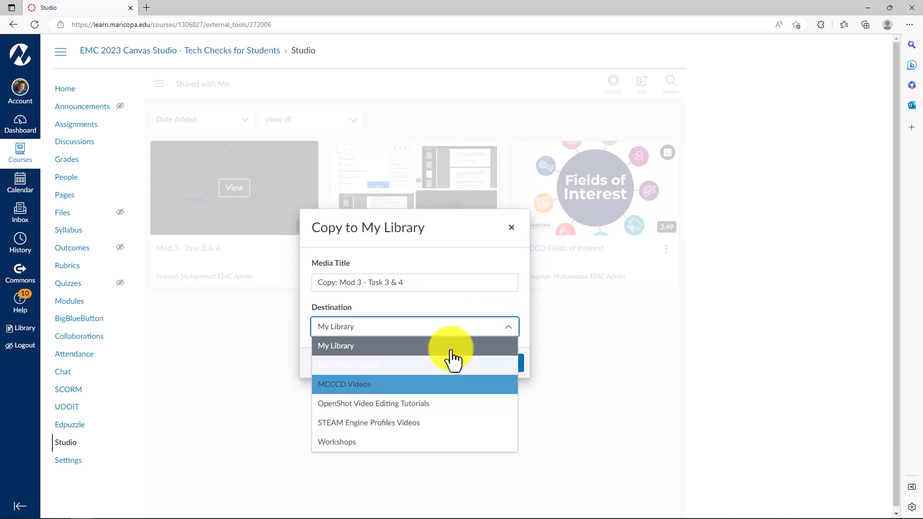
pyautogui.click(336, 345)
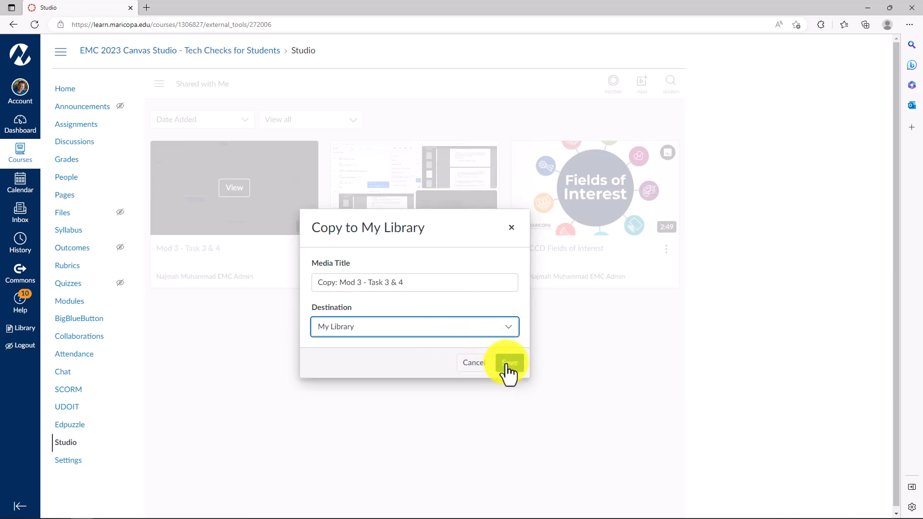
pyautogui.moveTo(436, 376)
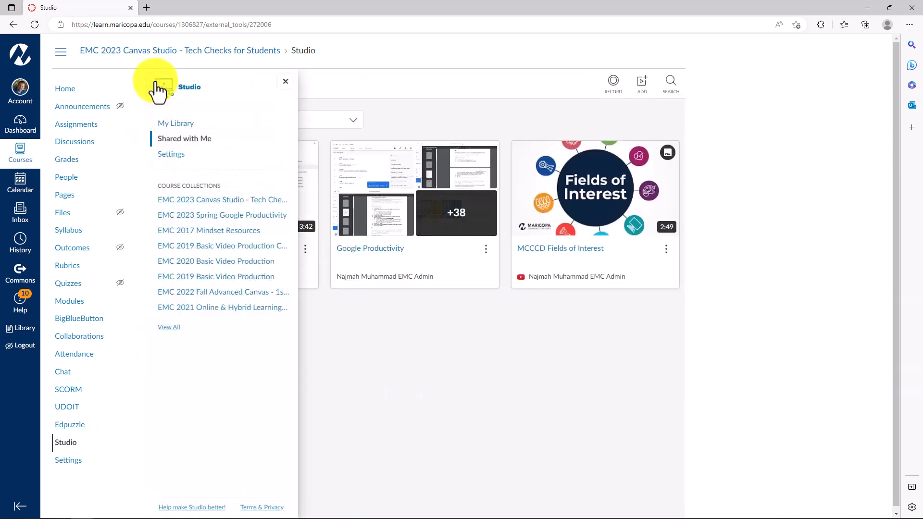
# Return to My Library and start moving Copy: Mod 3 - Task 3 & 4
pyautogui.click(175, 123)
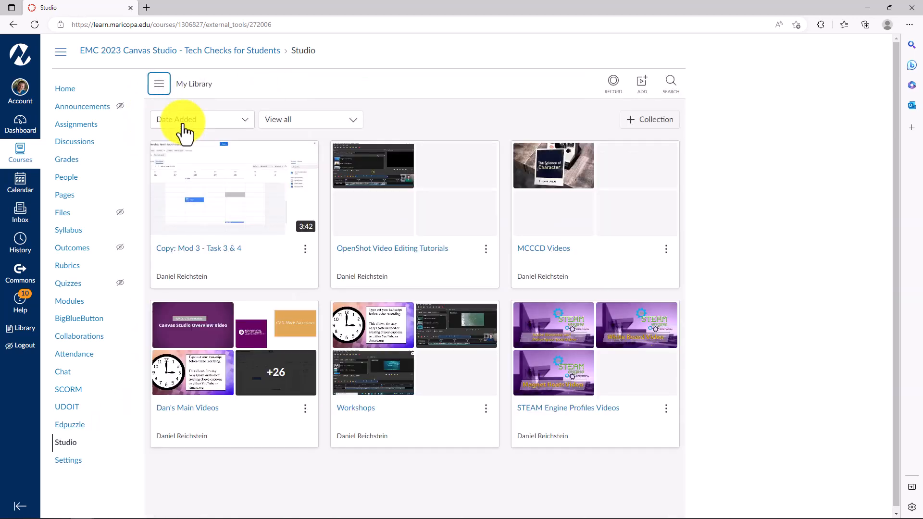
pyautogui.moveTo(225, 207)
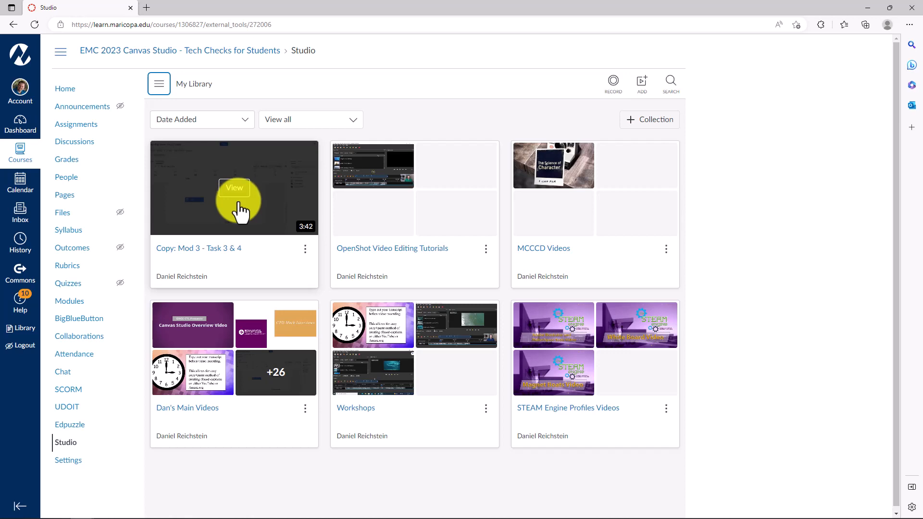
pyautogui.moveTo(305, 256)
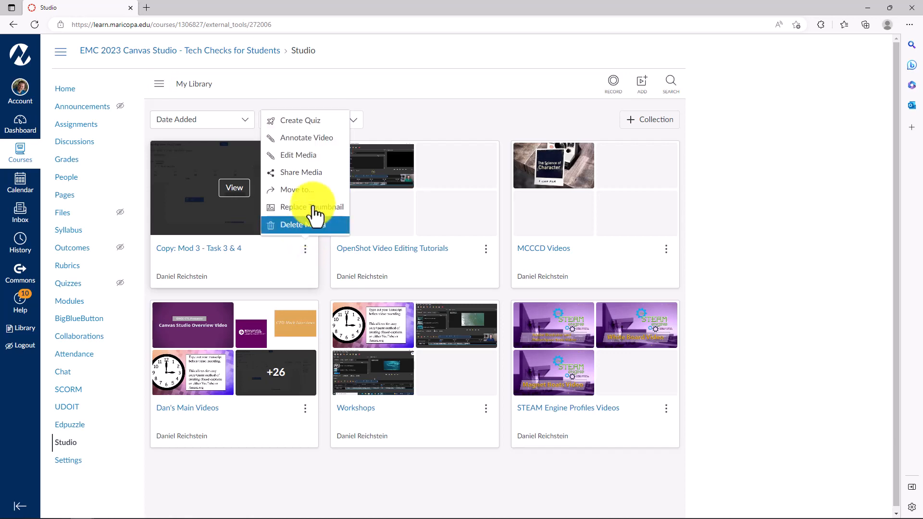
pyautogui.click(298, 190)
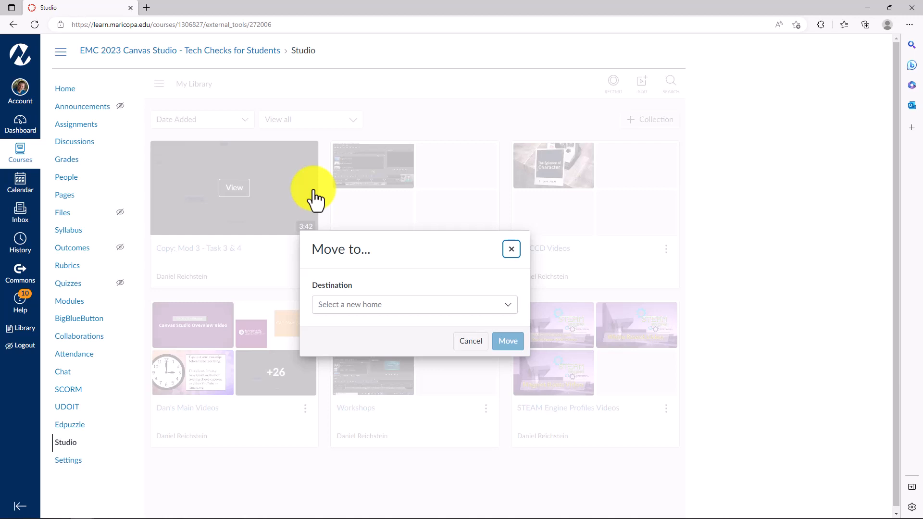
pyautogui.moveTo(504, 306)
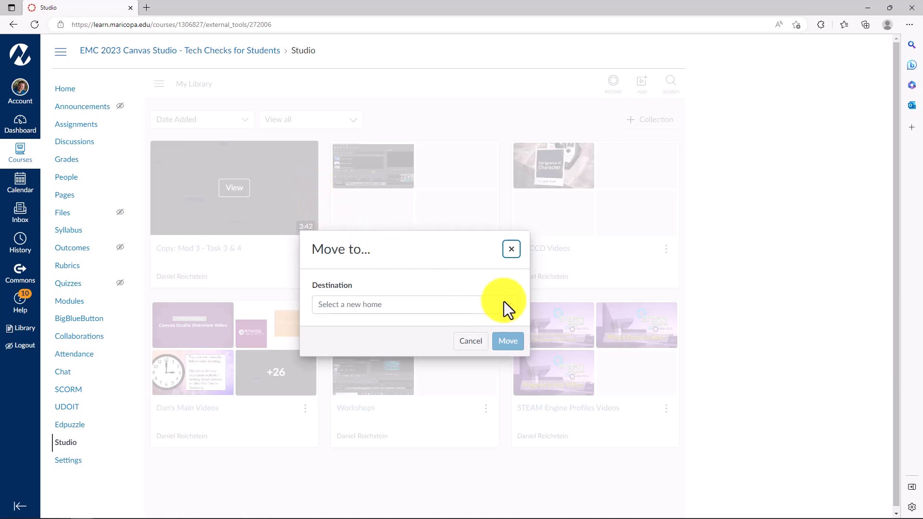
# Move the video into a new collection named 'Team #1 Collaboration Videos Collection'
pyautogui.click(402, 304)
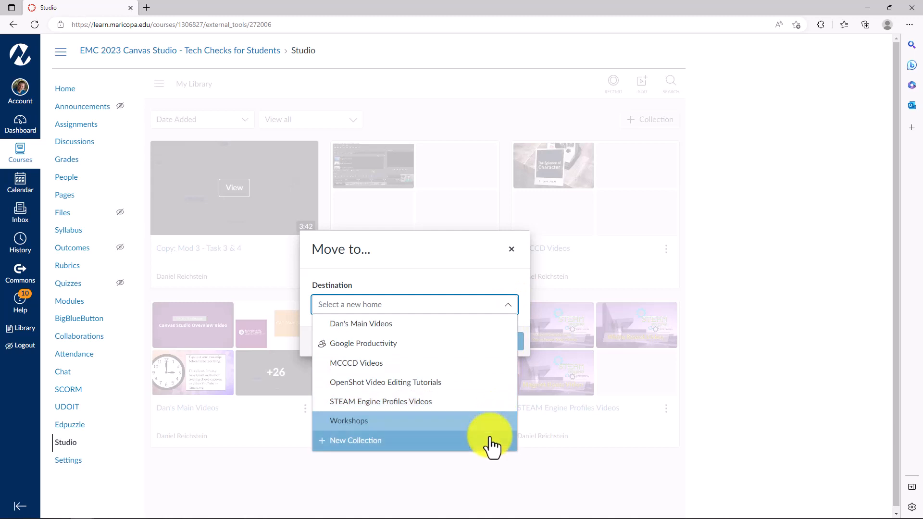
pyautogui.click(355, 440)
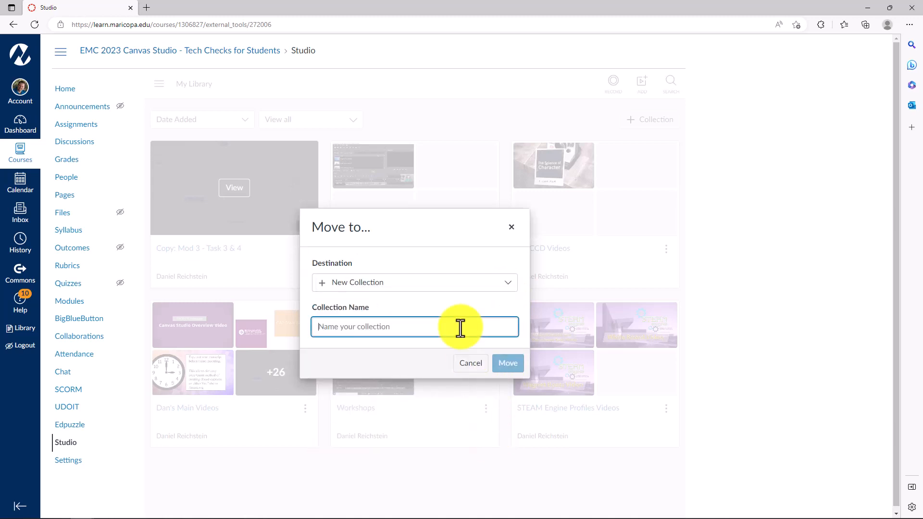
pyautogui.write('Team #1 Collaboration Videos')
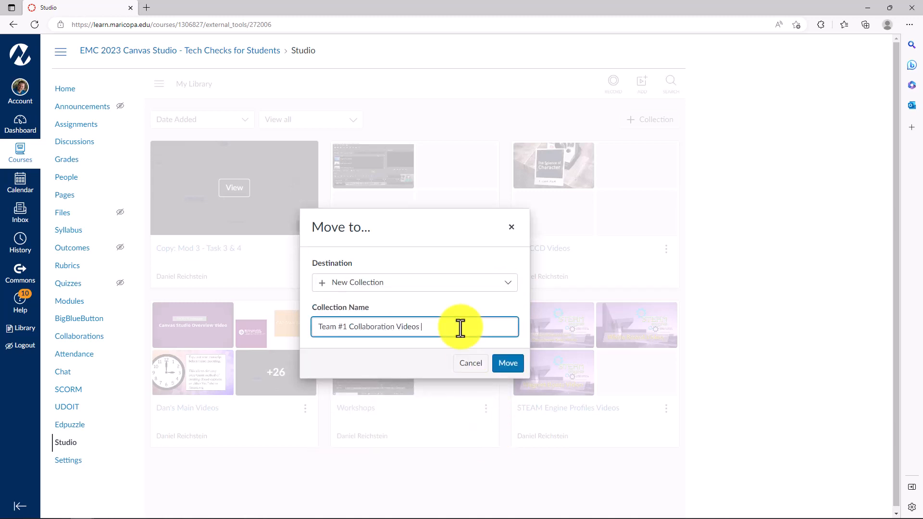
pyautogui.write('Collection')
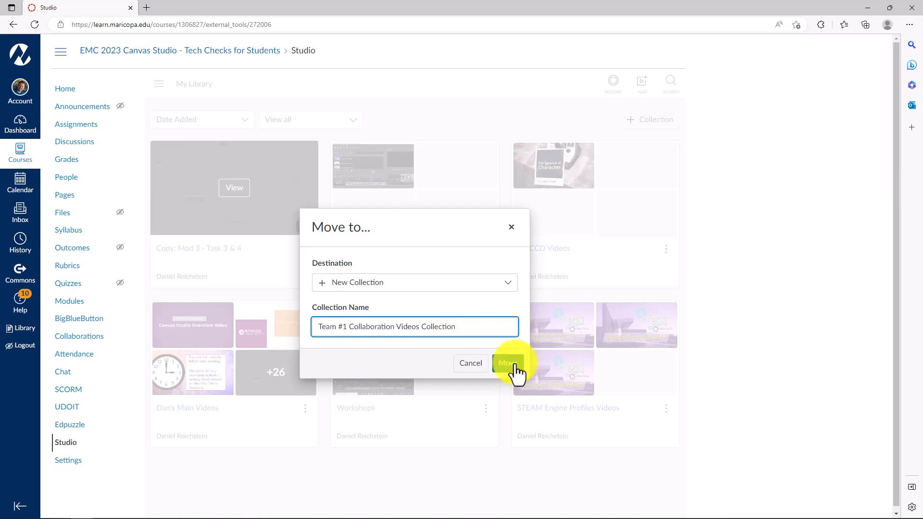
pyautogui.click(508, 362)
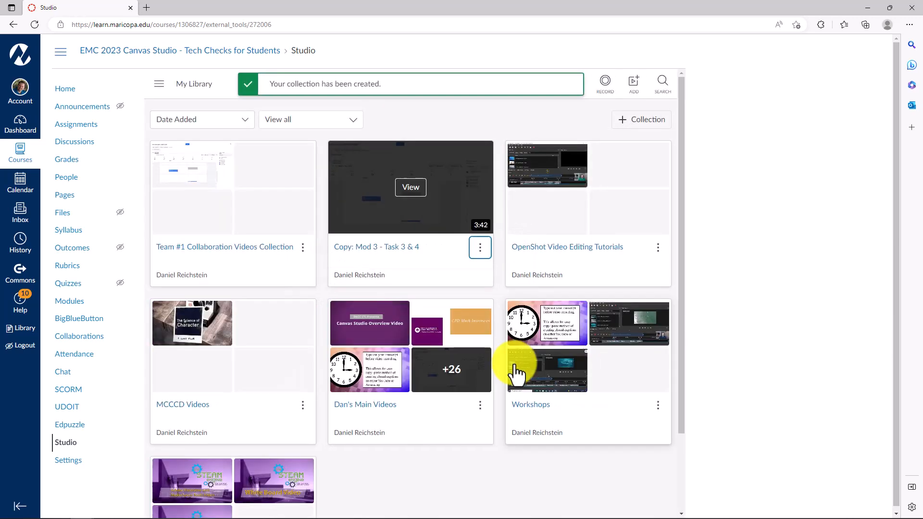